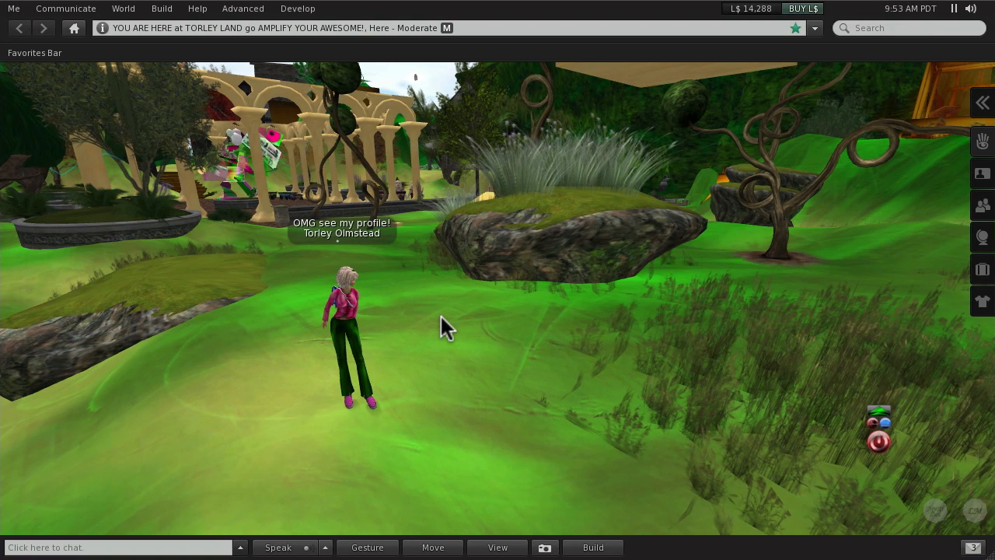
mouse_move(442, 112)
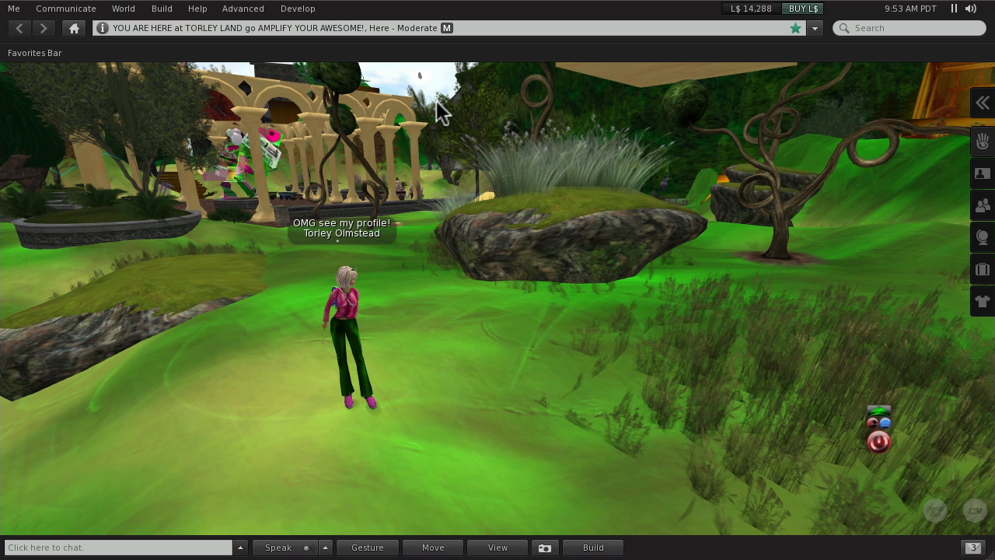
mouse_move(427, 283)
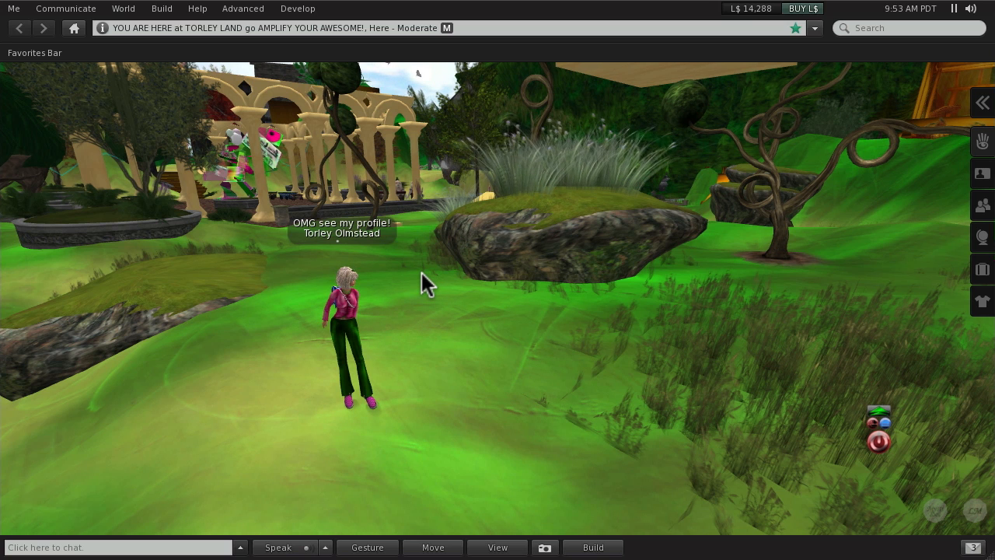
mouse_move(429, 407)
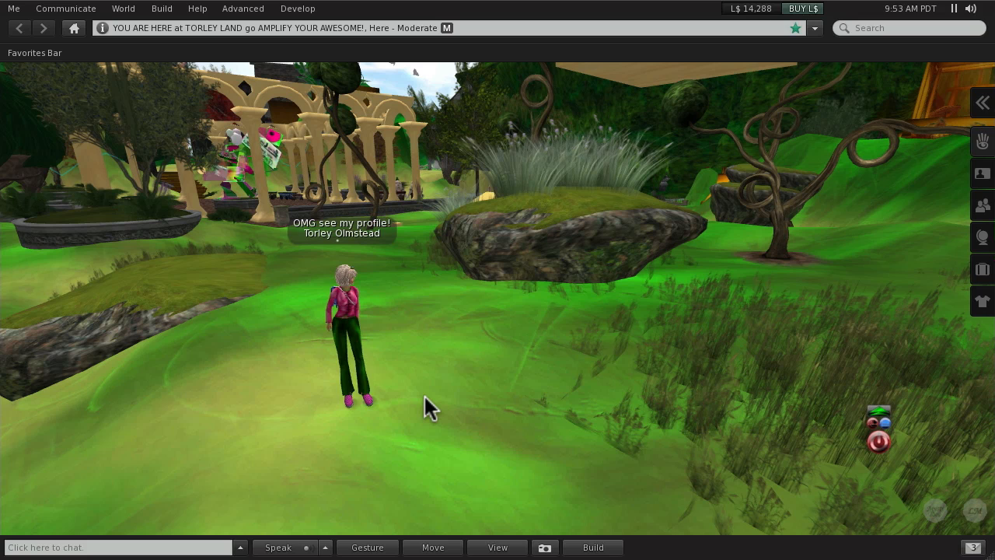
mouse_move(466, 361)
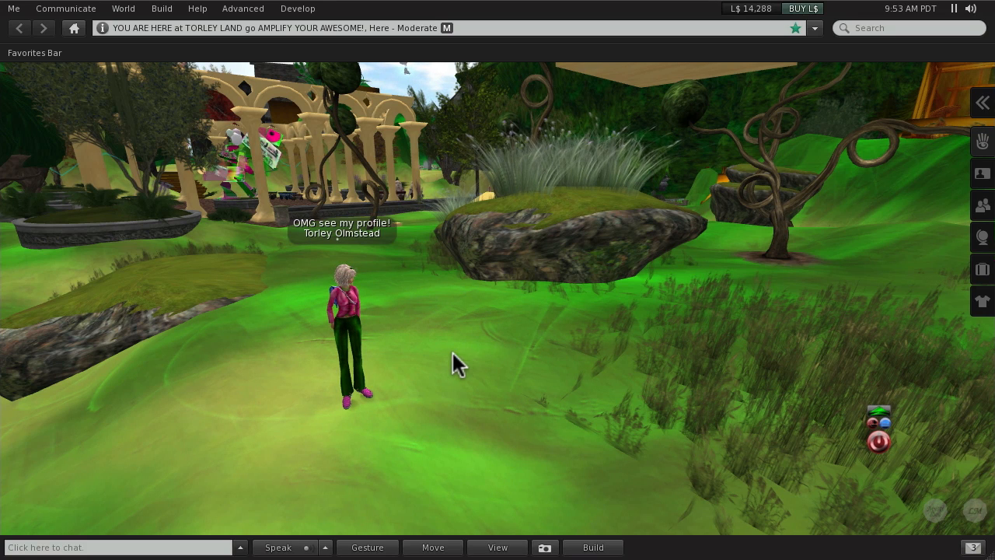
- Check About Second Life from the ground's context menu, then start Build to rez a cube
right_click(454, 364)
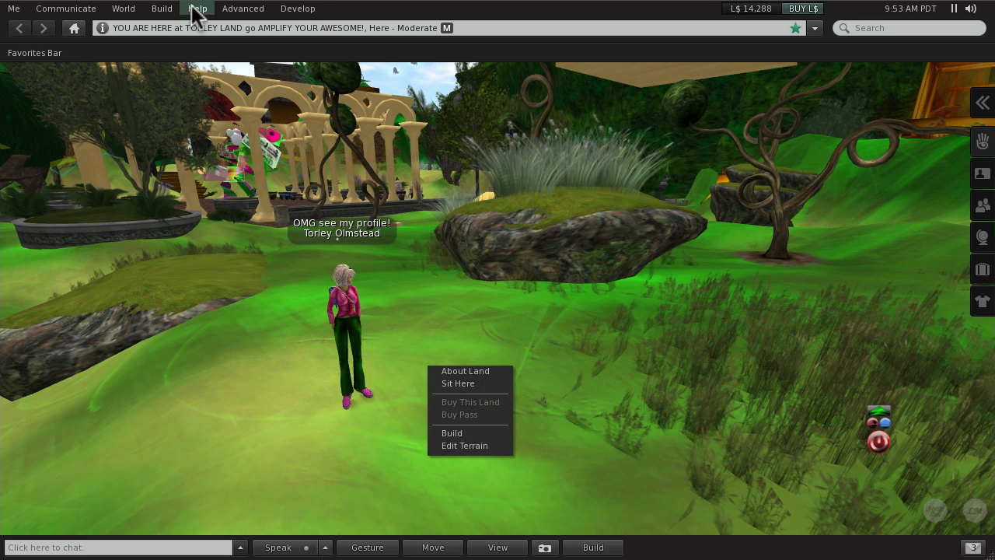
click(196, 9)
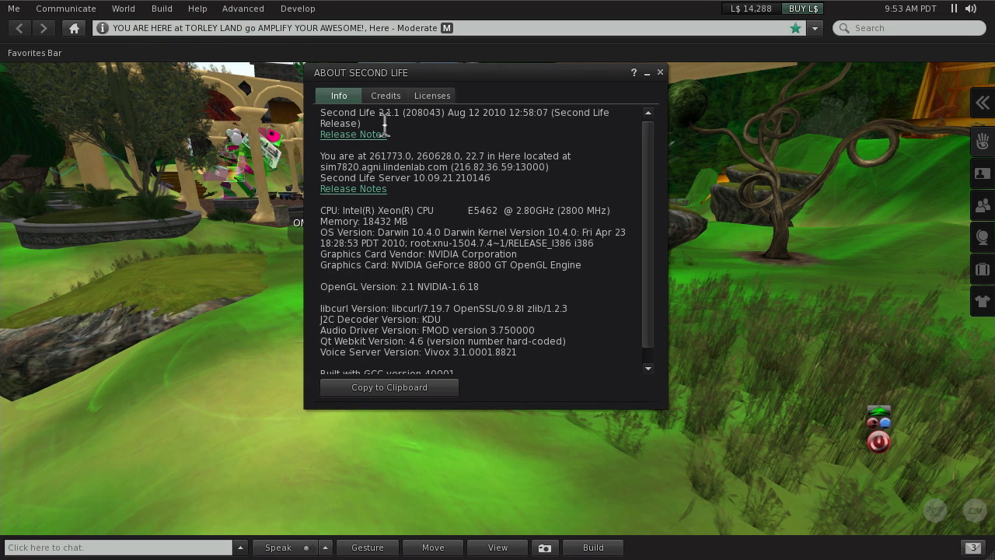
mouse_move(662, 78)
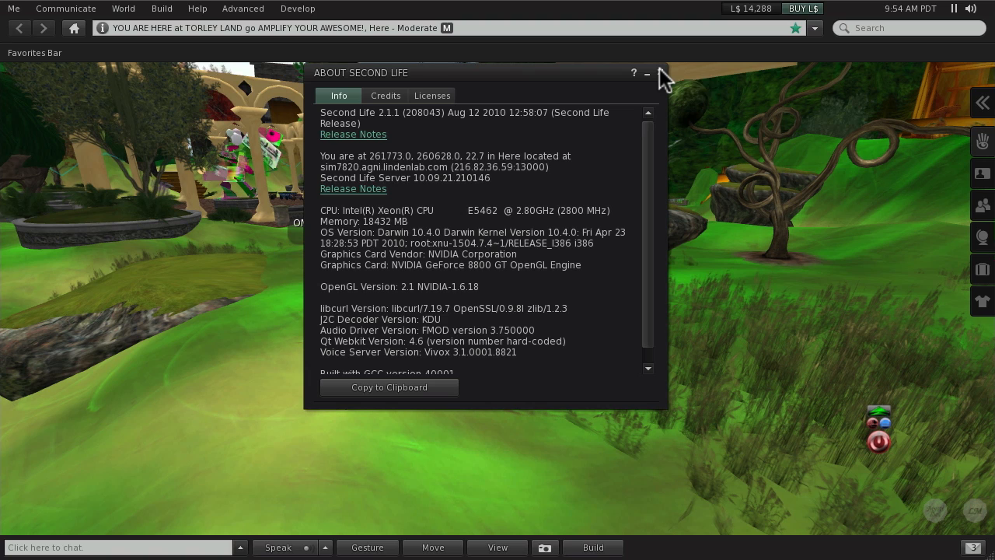
click(647, 74)
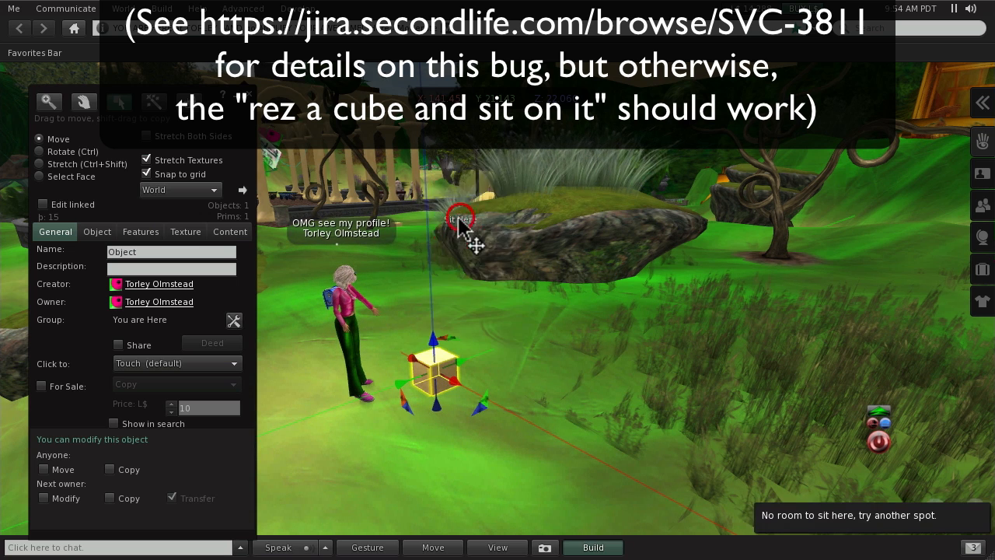
click(177, 364)
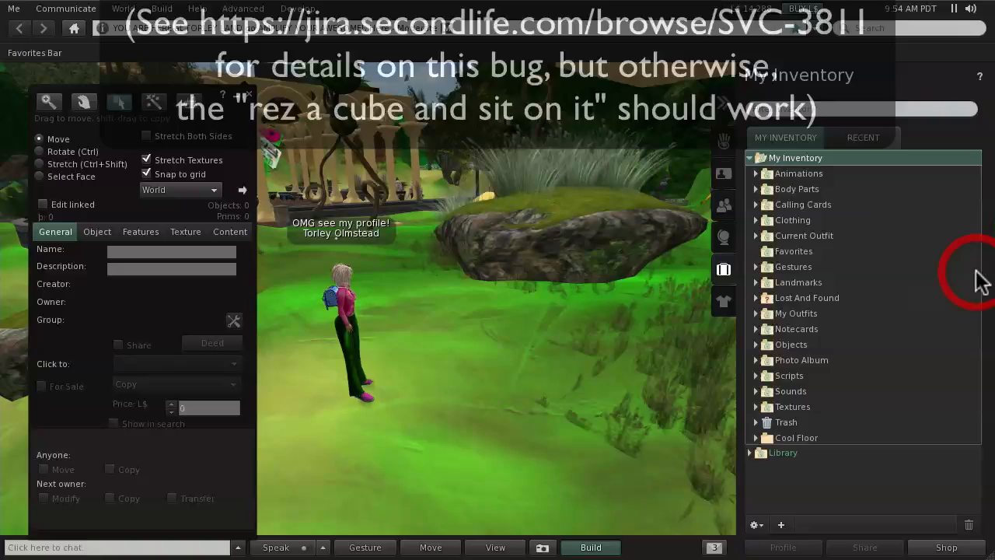
- Find 'basic chair' in inventory, rez the Basic Chair and sit the avatar on it
click(861, 109)
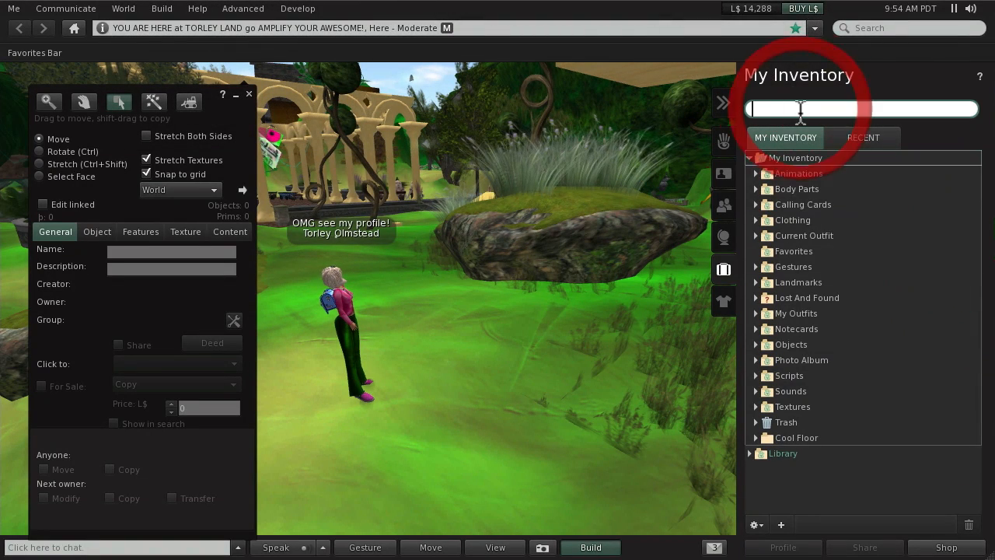
text(basic chair)
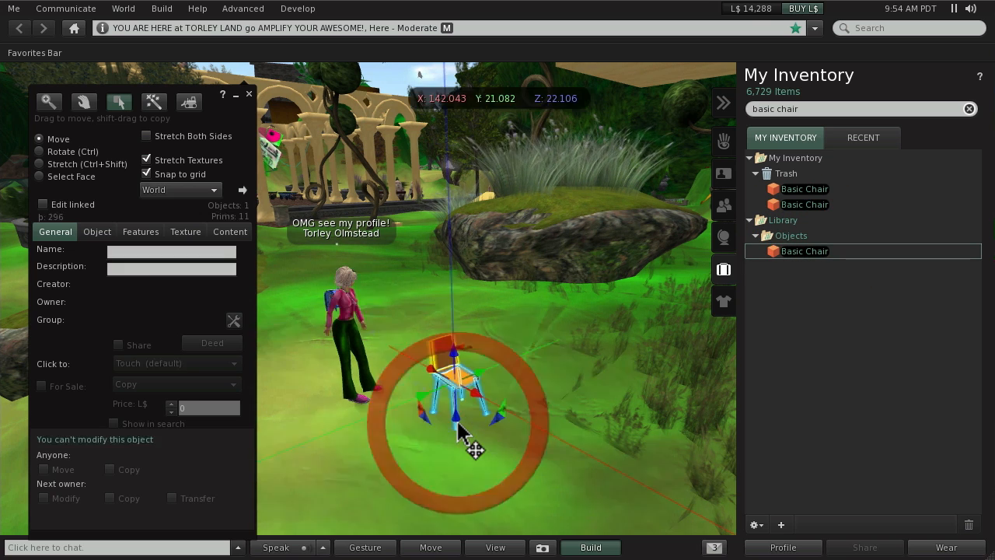
right_click(466, 381)
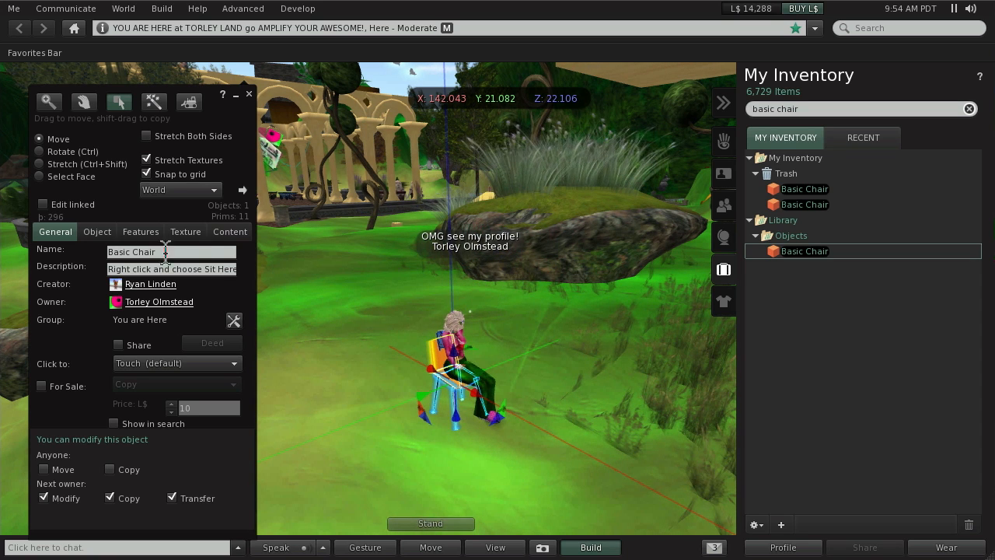
- Set the chair's Position Z to 2000 so the seated avatar rises into open sky
click(96, 230)
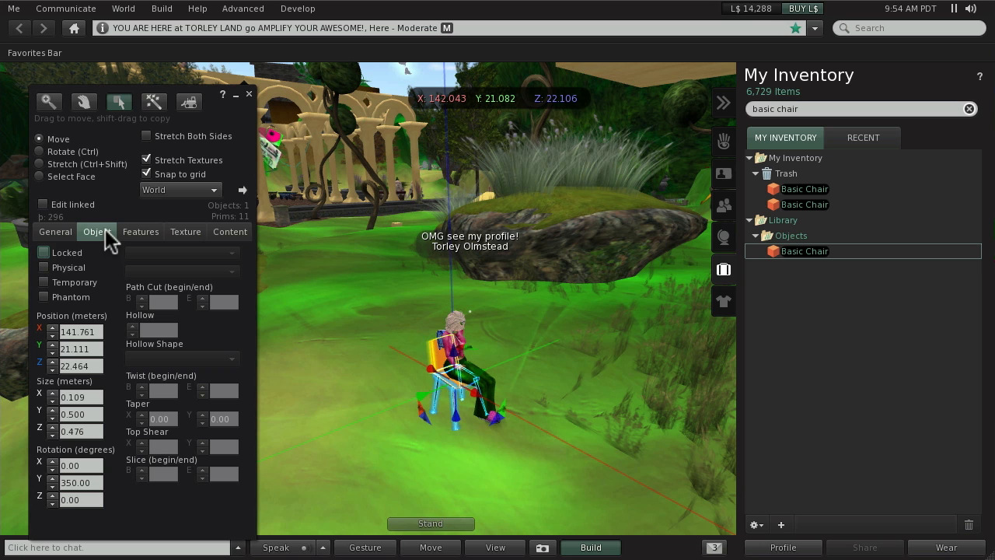
triple_click(81, 365)
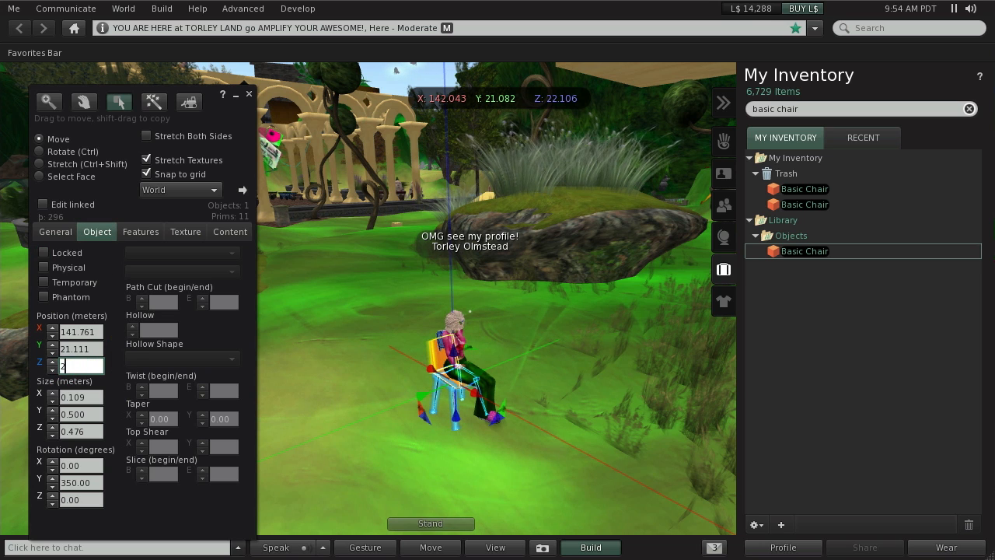
text(2000)
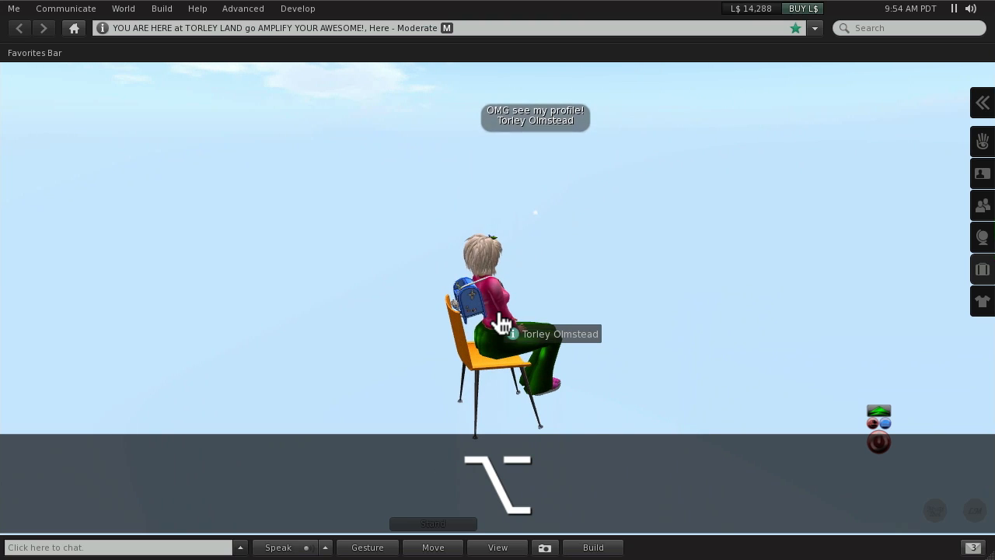
mouse_move(592, 548)
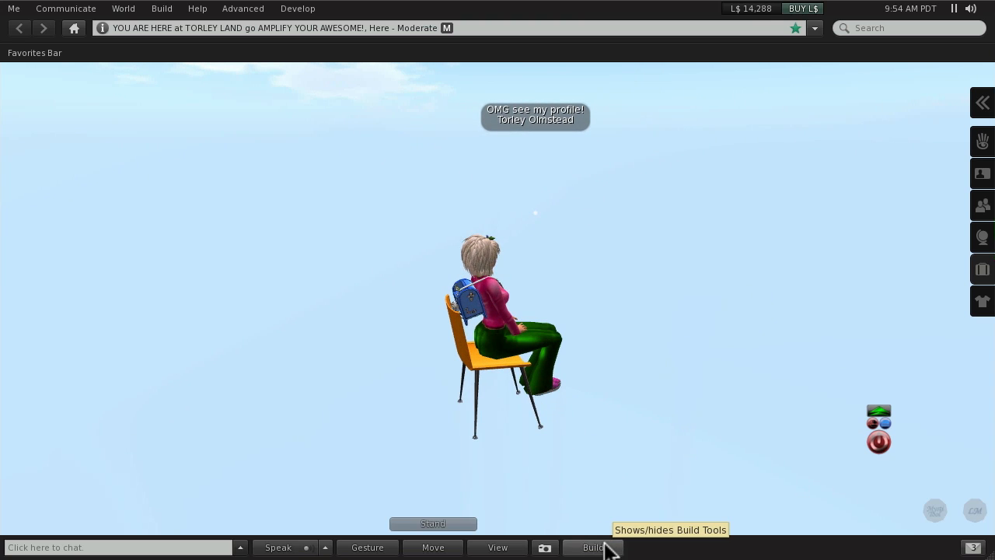
mouse_move(512, 373)
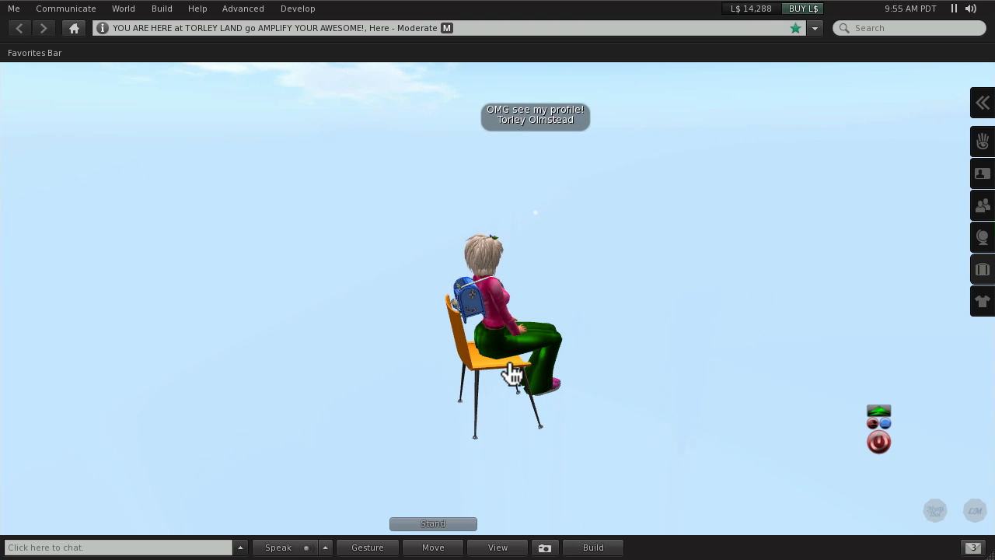
mouse_move(645, 552)
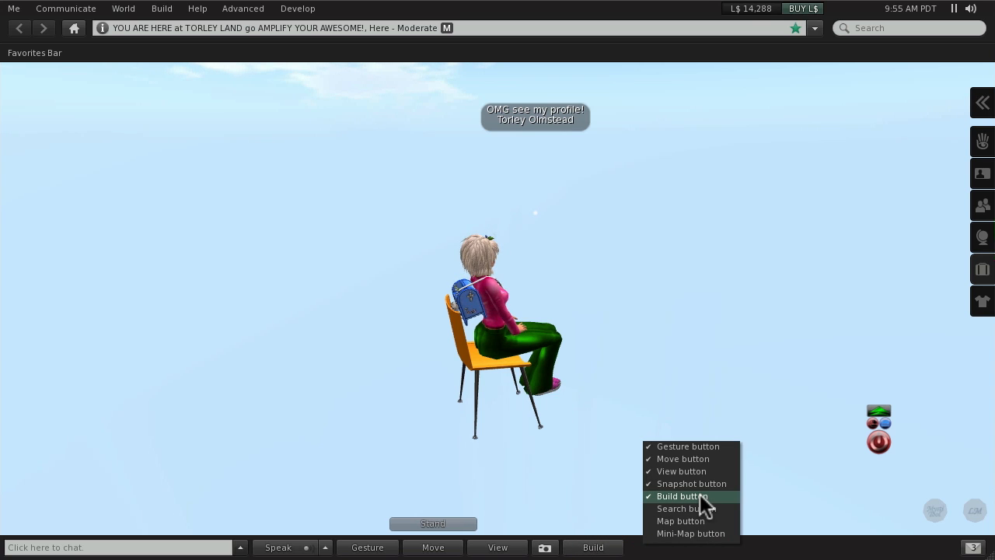
- Bring up the build tools to create a new box beside the seated avatar
click(681, 497)
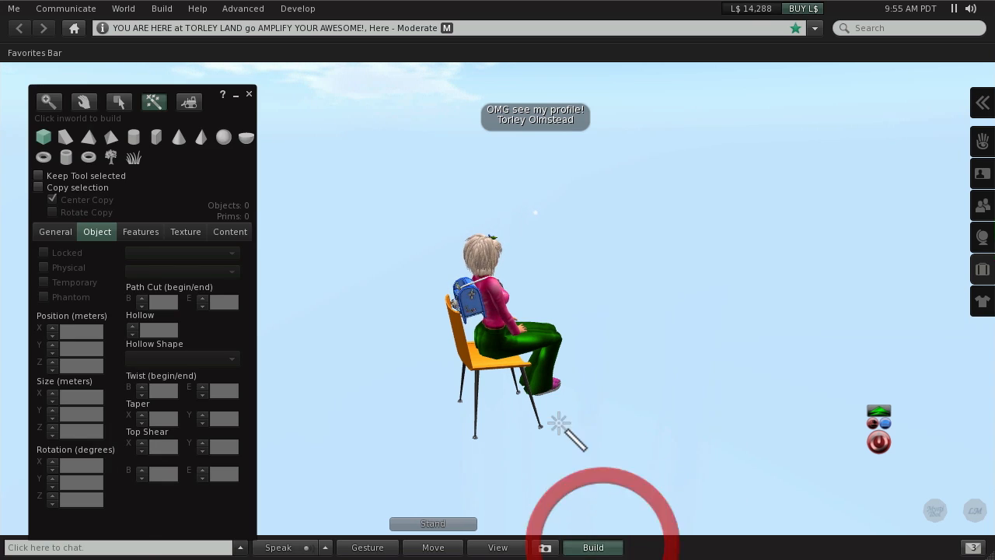
mouse_move(816, 381)
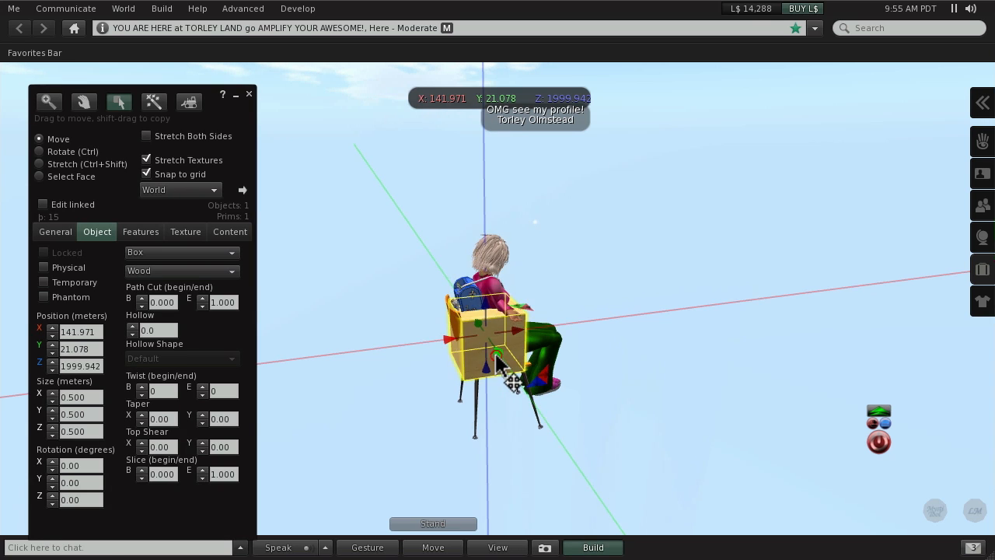
- Move the box clear of the avatar and set its Position Z to 2000
drag(498, 365, 583, 474)
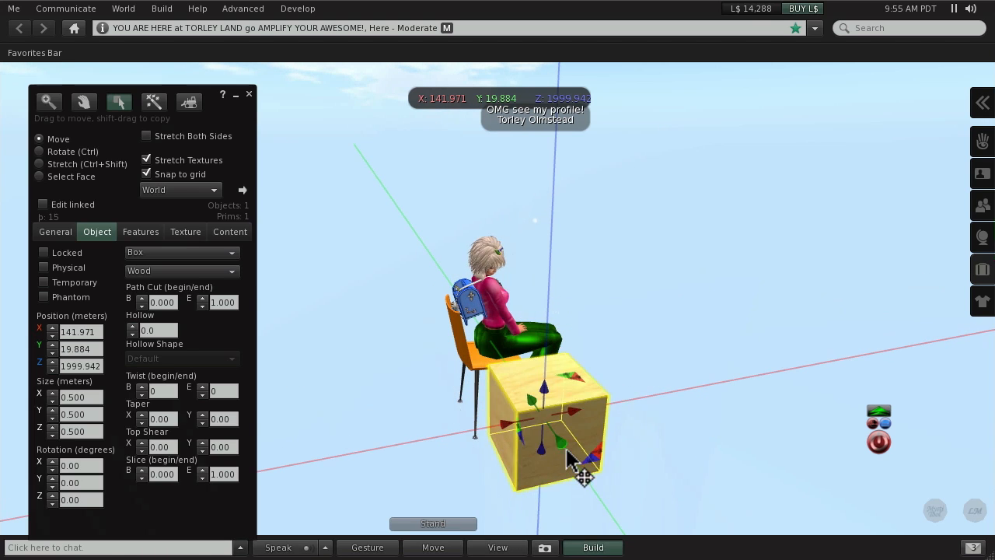
triple_click(81, 365)
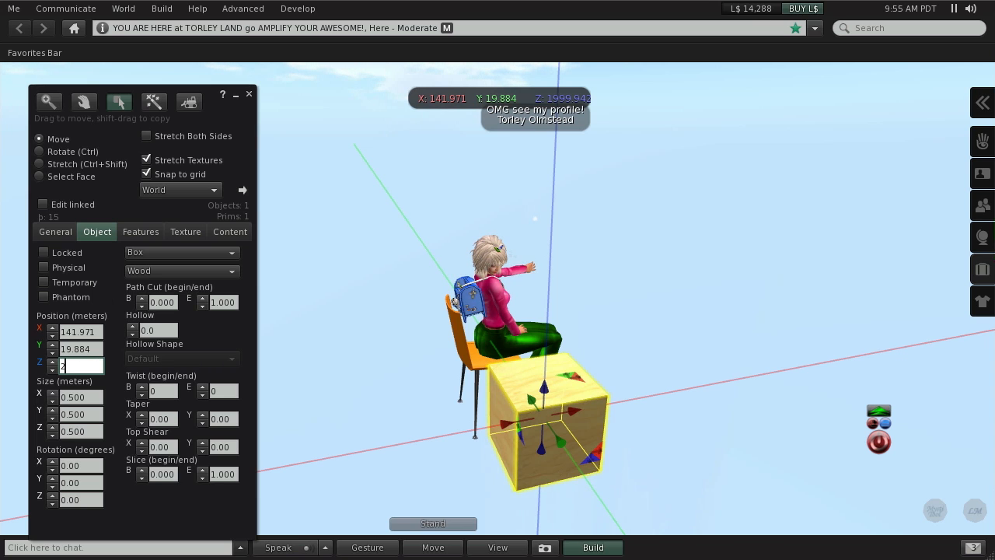
text(2000)
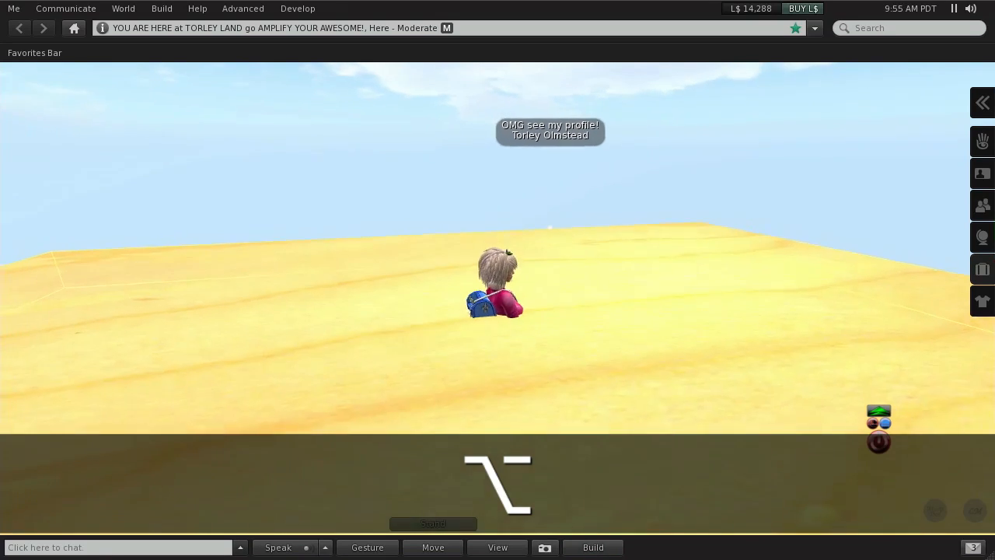
- Select the chair the avatar sits on atop the wooden platform
click(593, 547)
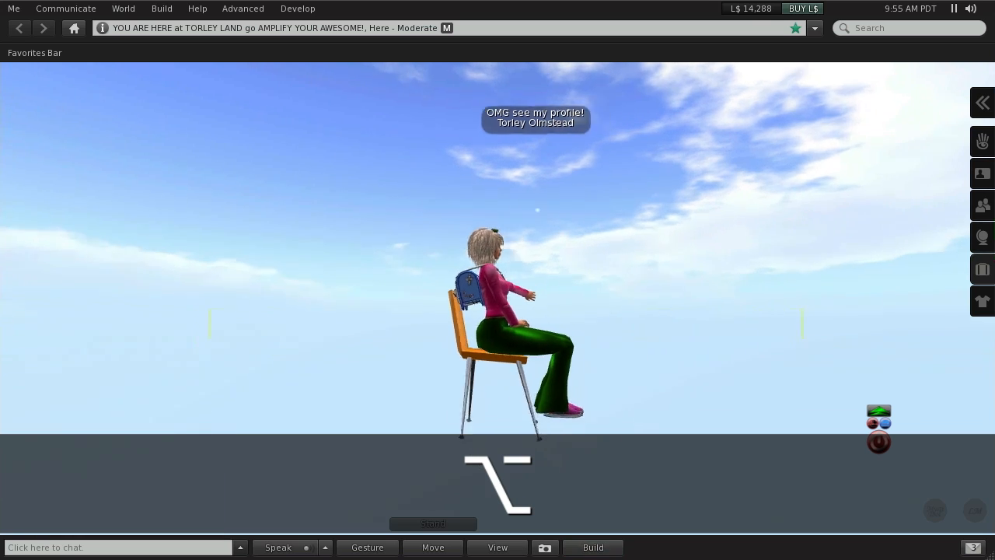
click(593, 547)
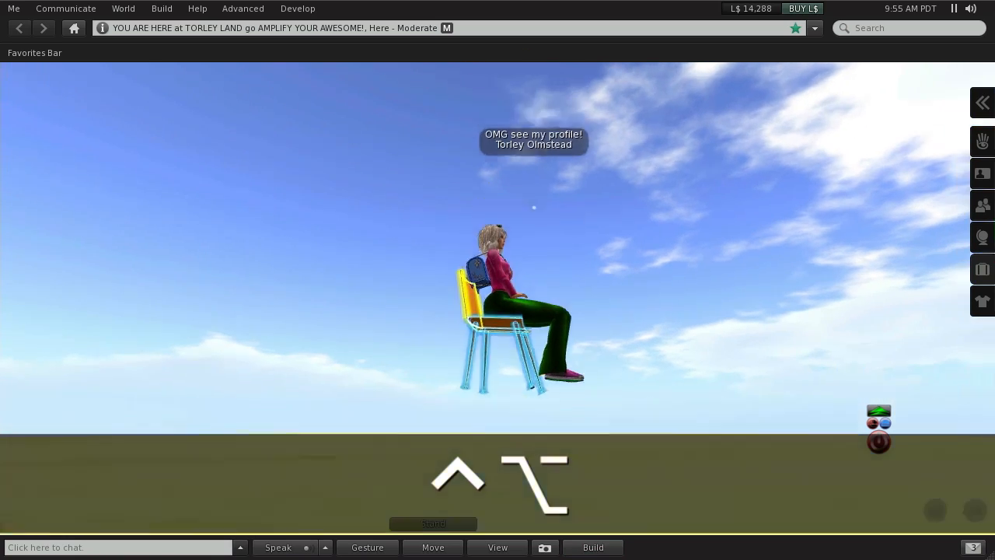
click(592, 548)
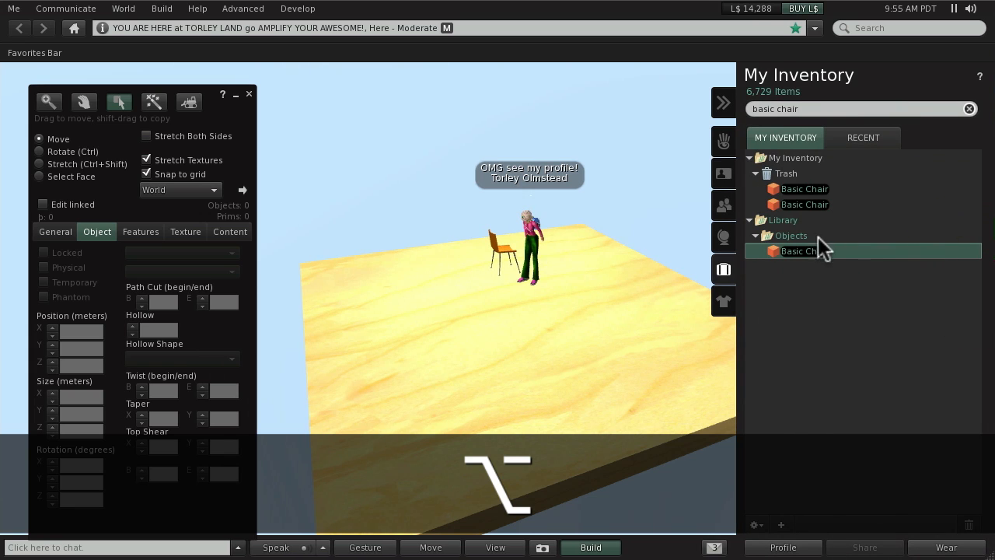
- Clear the search, expand Objects and rez the Budget Cornell Box in the sky
click(969, 109)
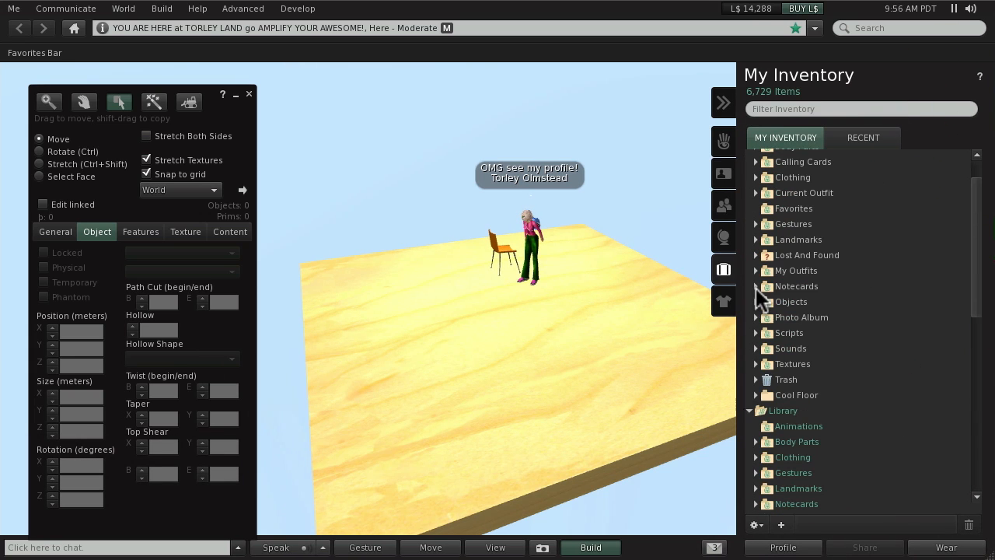
click(756, 302)
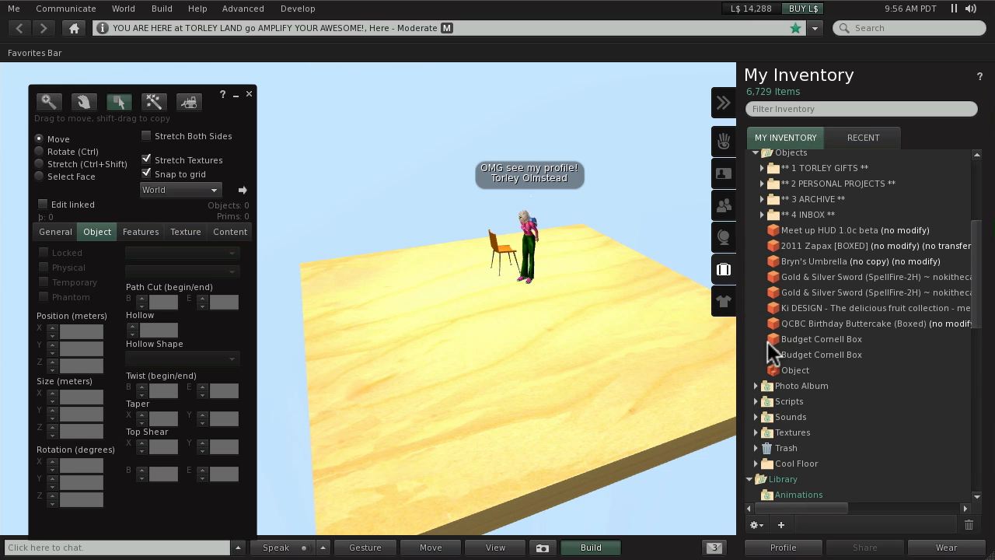
click(614, 381)
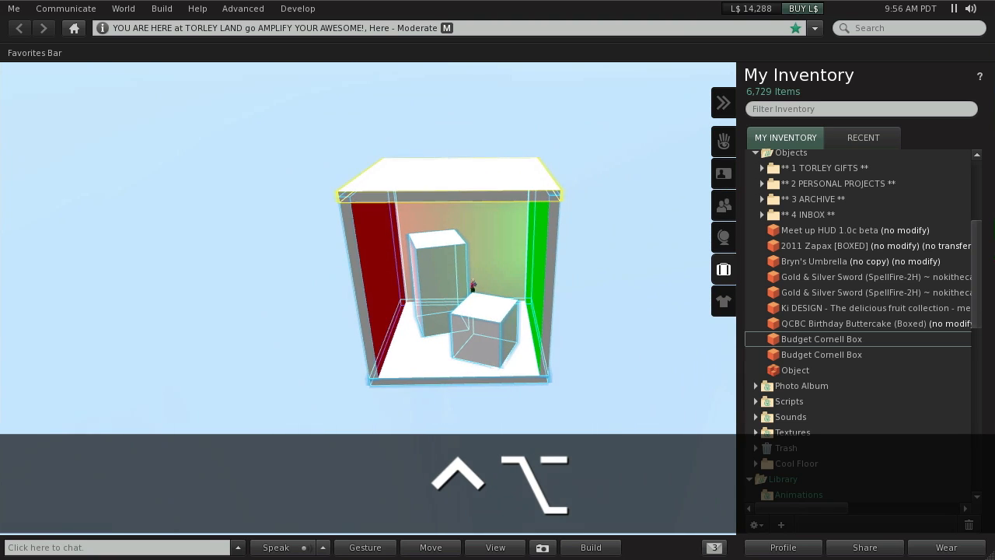
click(591, 548)
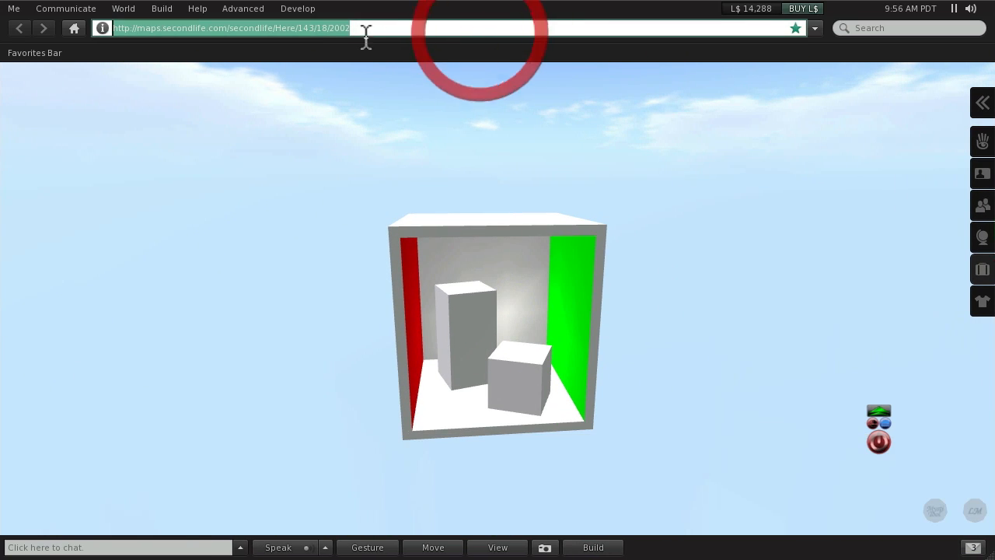
- Landmark This Place from the World menu and close the Create Landmark panel
click(123, 9)
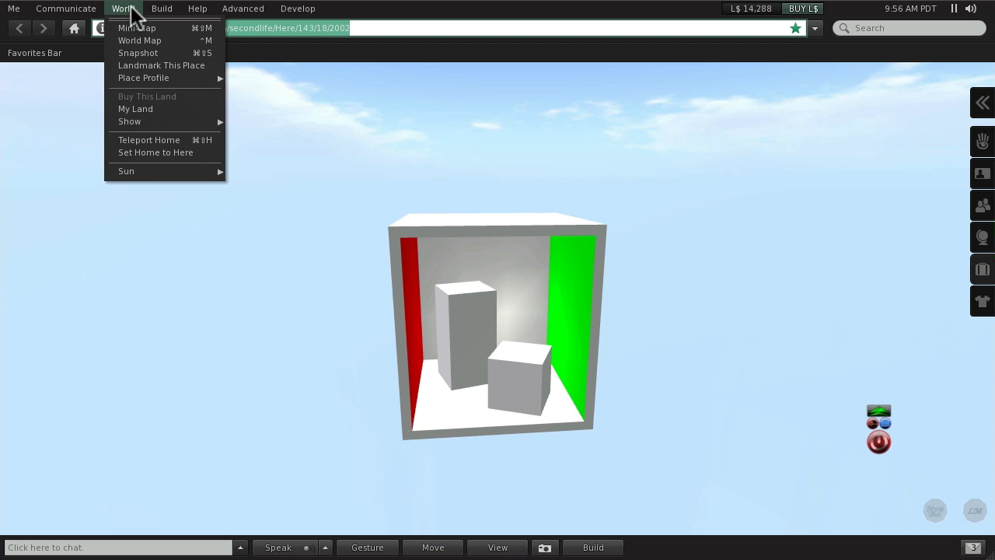
click(161, 66)
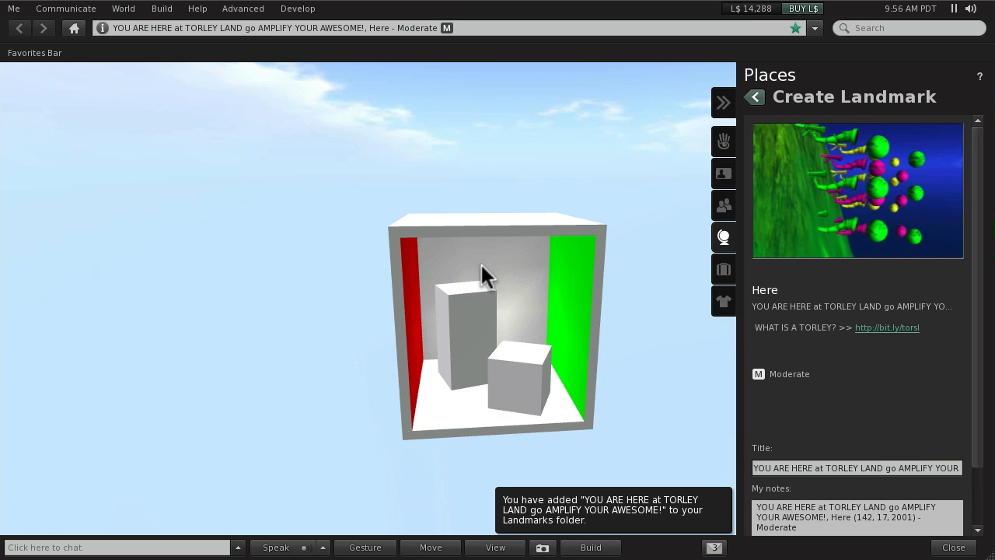
mouse_move(490, 304)
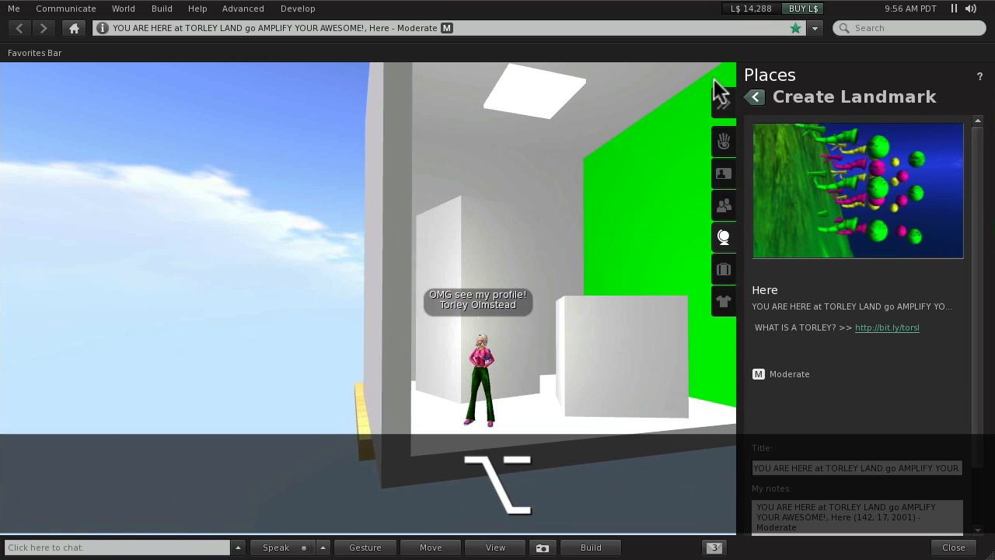
click(955, 547)
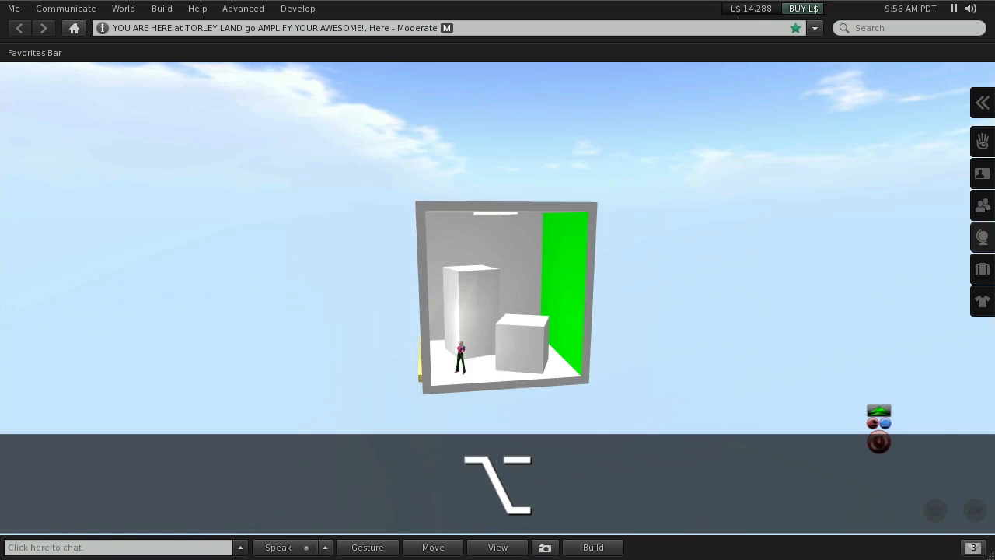